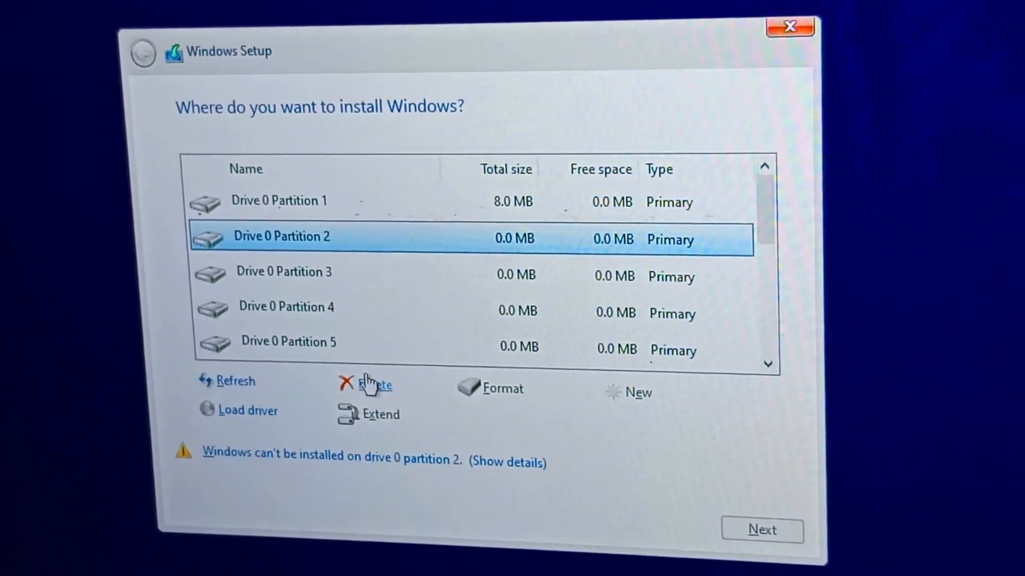
# Delete Drive 0 Partitions 2 and 1, confirming the manufacturer partition warning
pyautogui.click(373, 385)
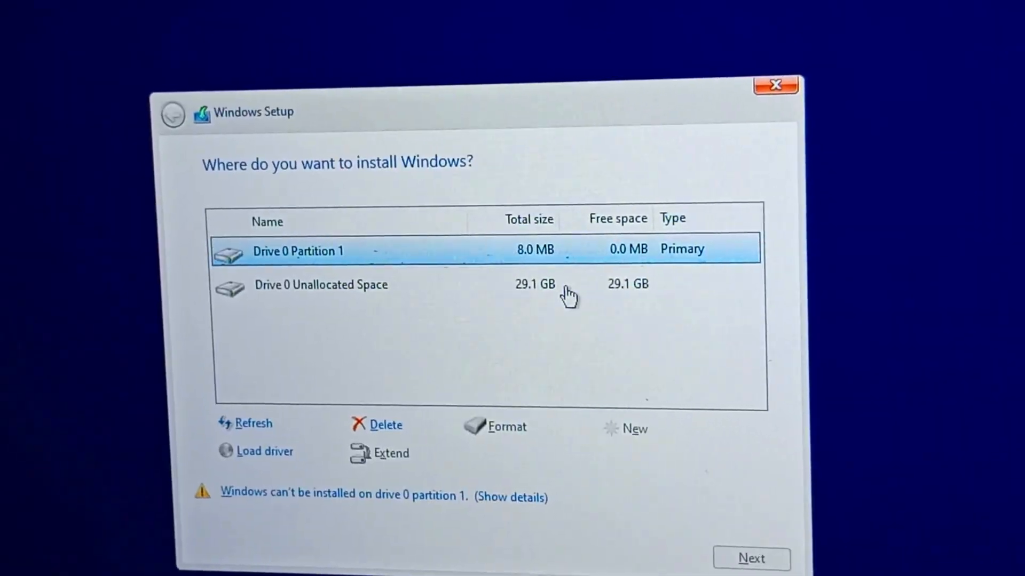
pyautogui.click(384, 425)
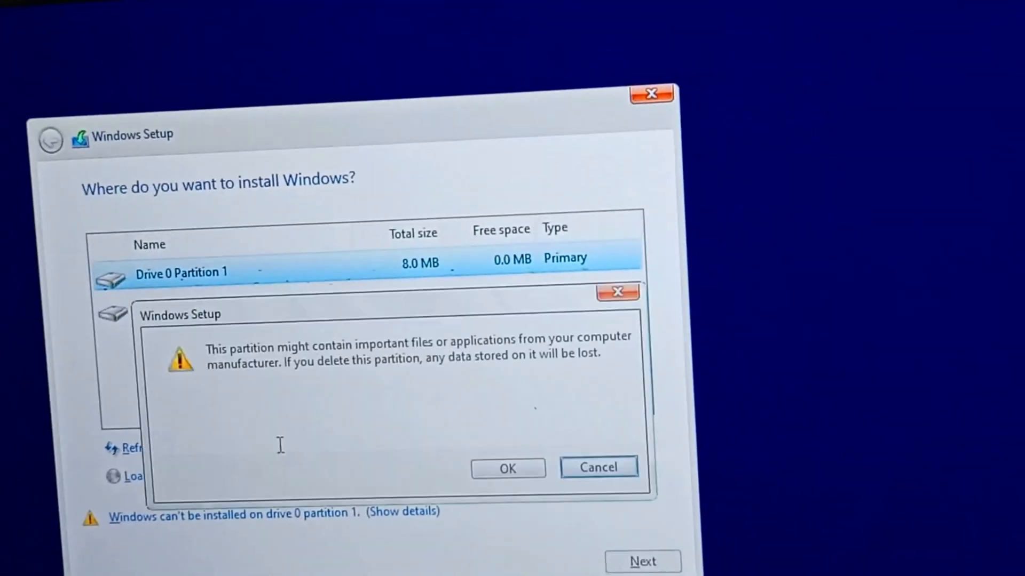
pyautogui.click(507, 468)
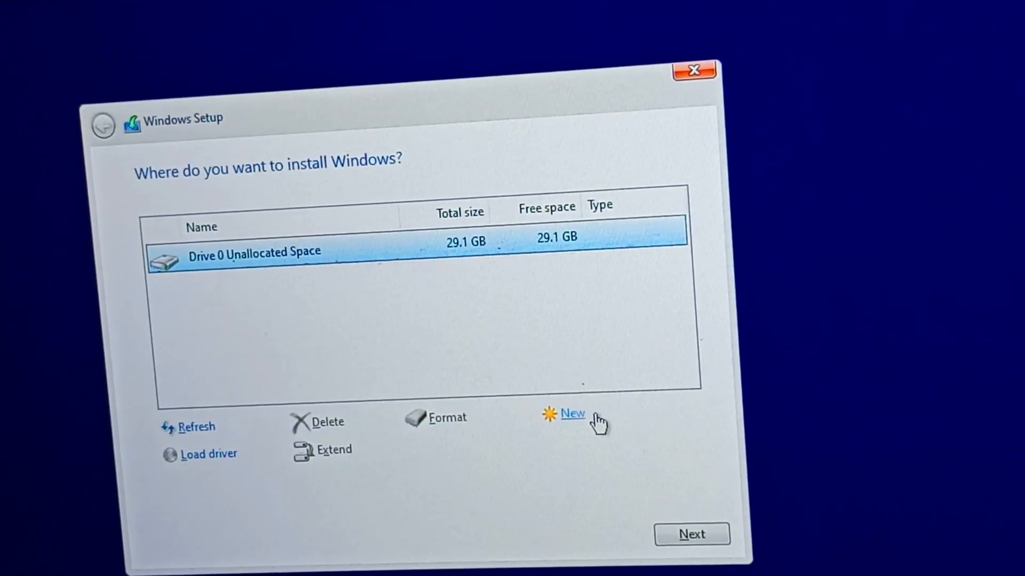
# Create new partitions from the 29.1 GB unallocated space and install Windows on Partition 4
pyautogui.click(572, 413)
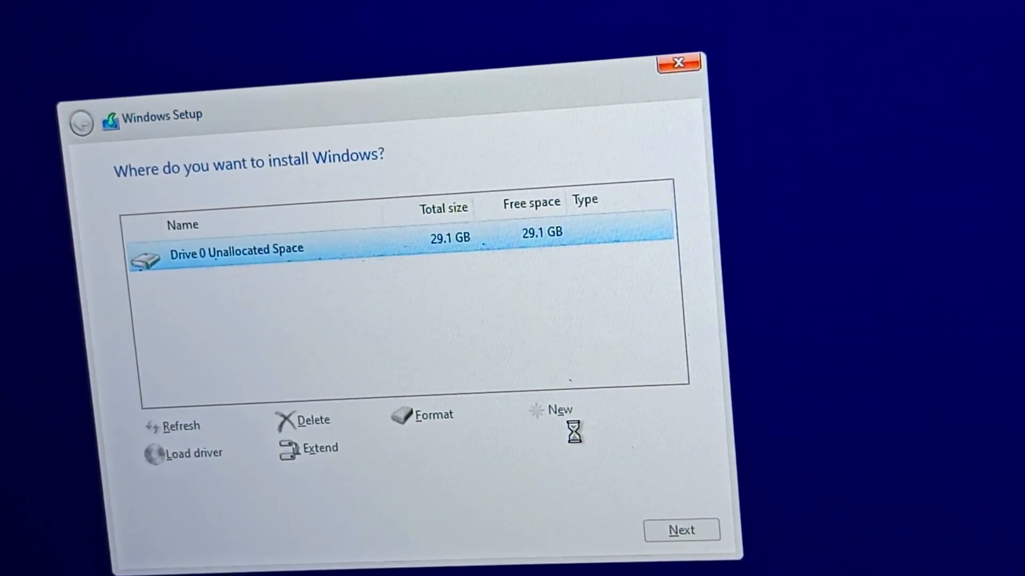
pyautogui.click(559, 409)
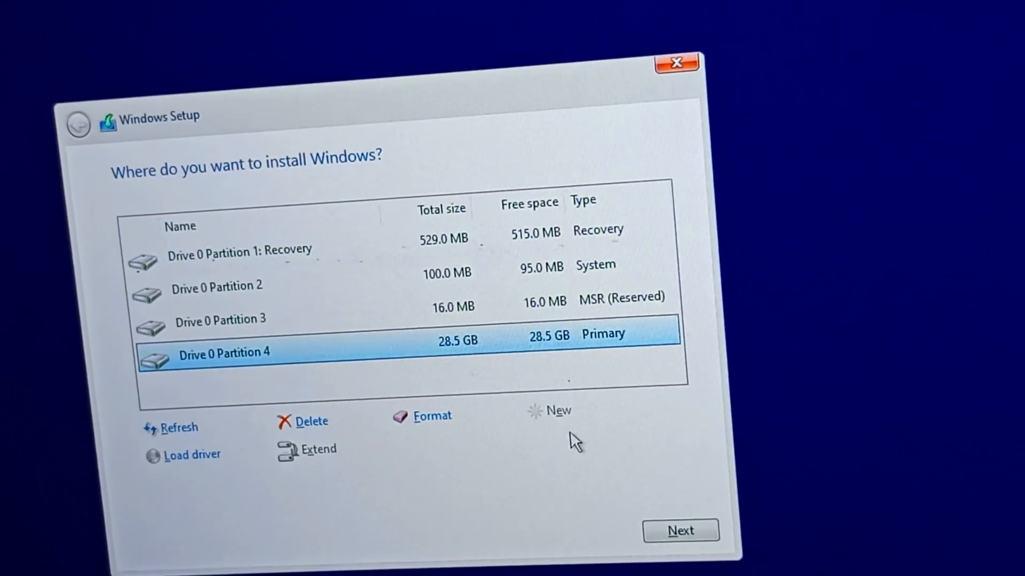
pyautogui.click(680, 530)
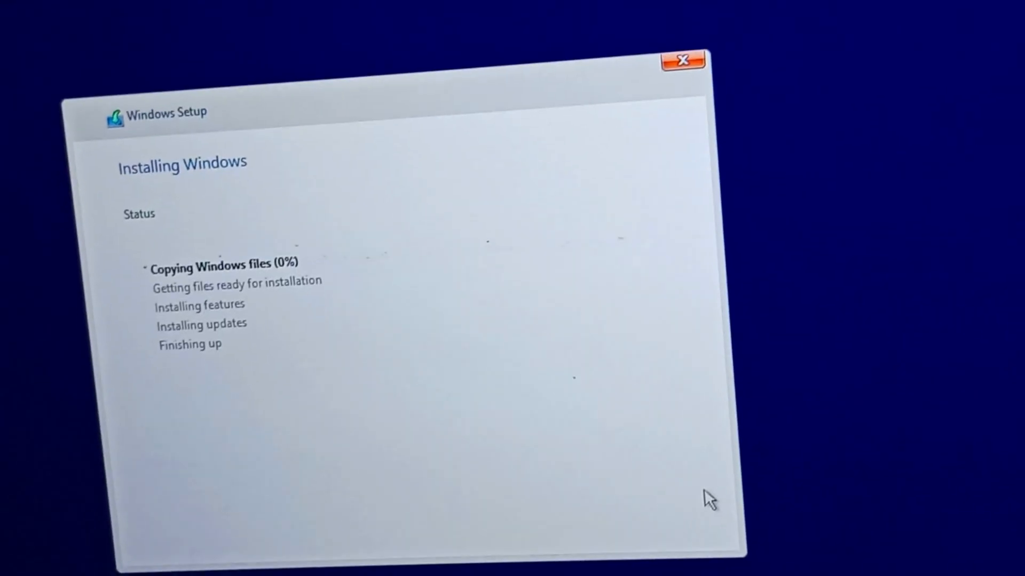